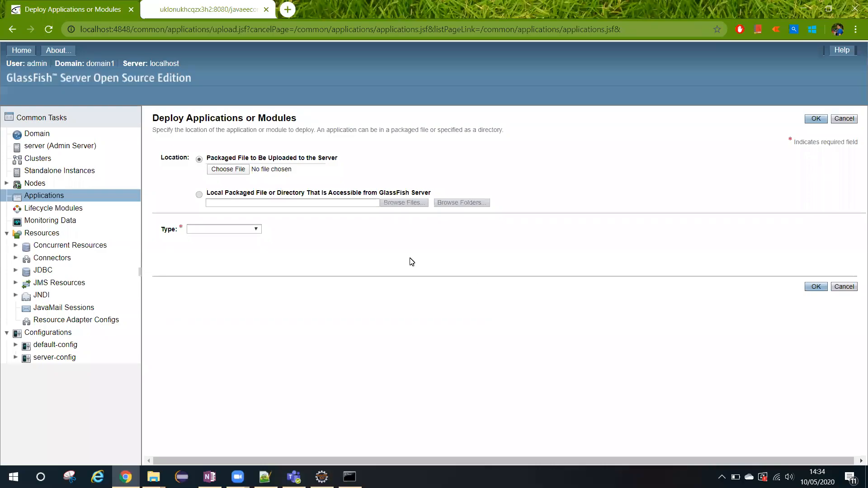
mouse_move(222, 255)
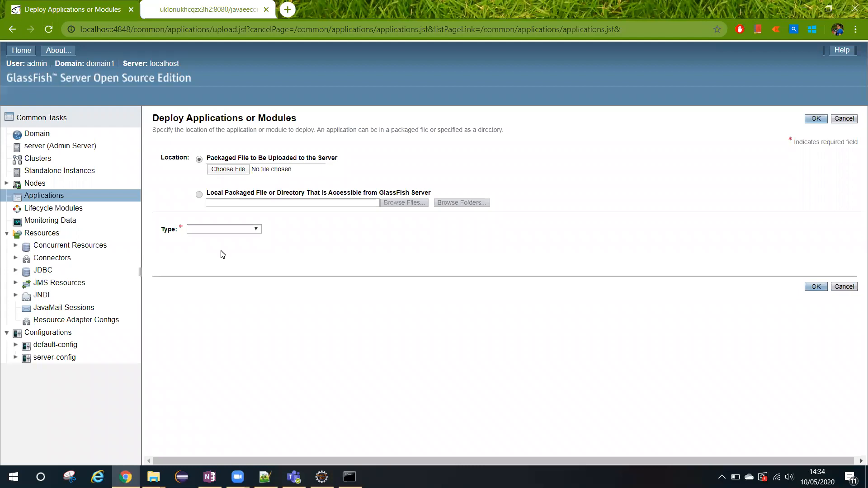
mouse_move(235, 182)
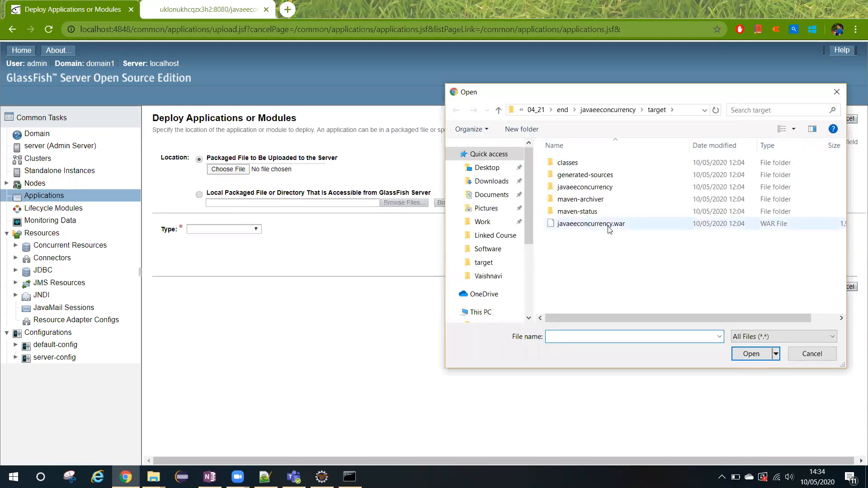
Step: Upload javaeeconcurrency.war as the packaged file and submit the deployment, which errors out
click(590, 224)
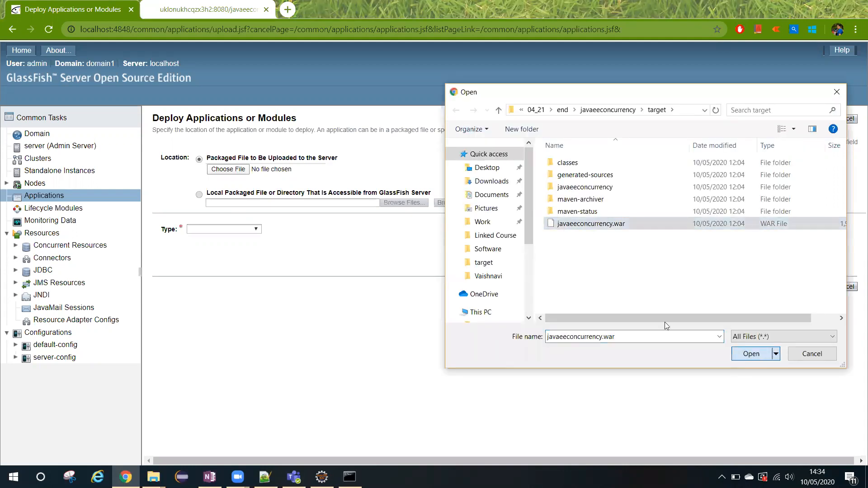
click(750, 354)
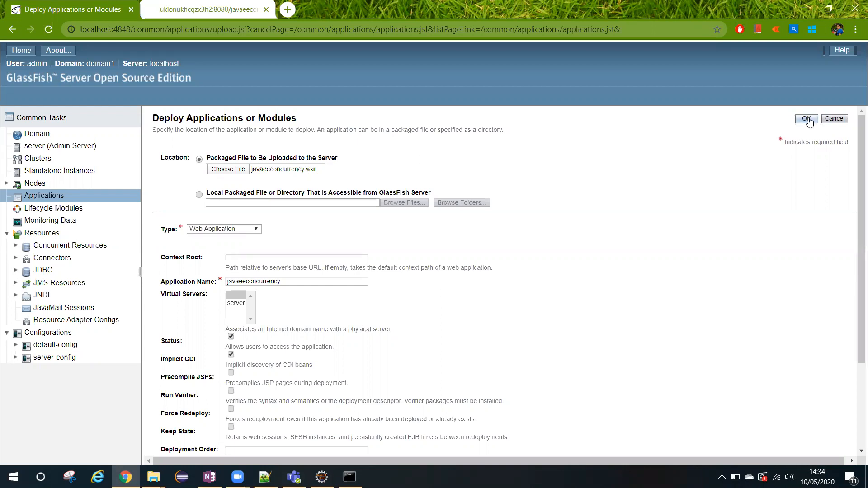
click(807, 119)
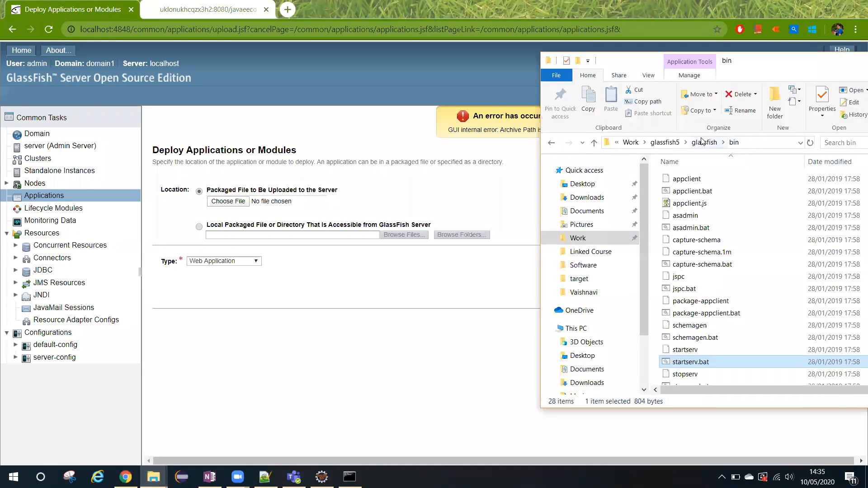
Step: Navigate to glassfish\modules and bring up the context menu for console-common.jar
click(704, 142)
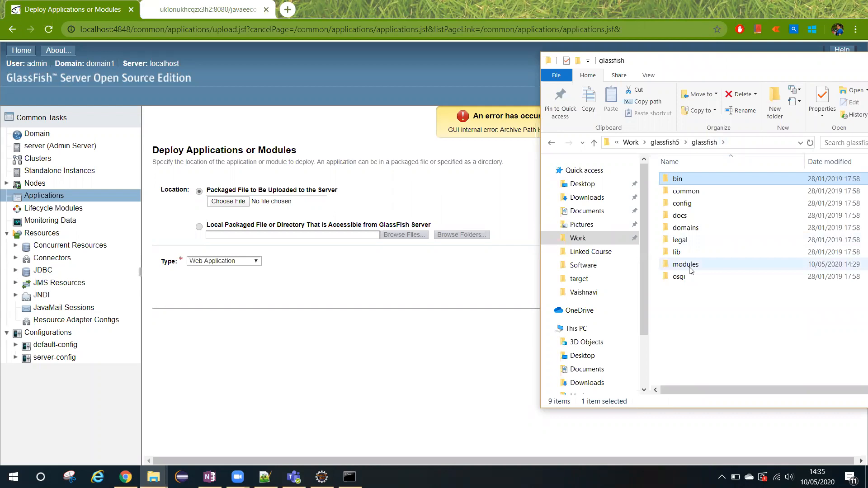
double_click(685, 264)
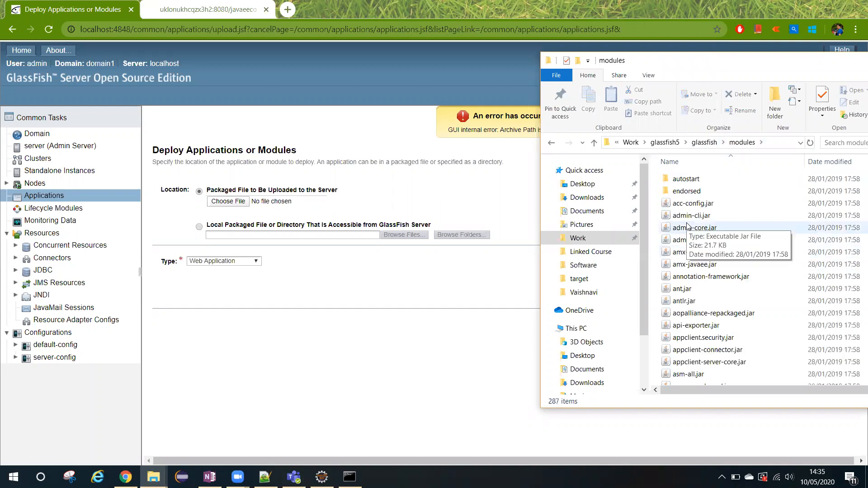
mouse_move(693, 240)
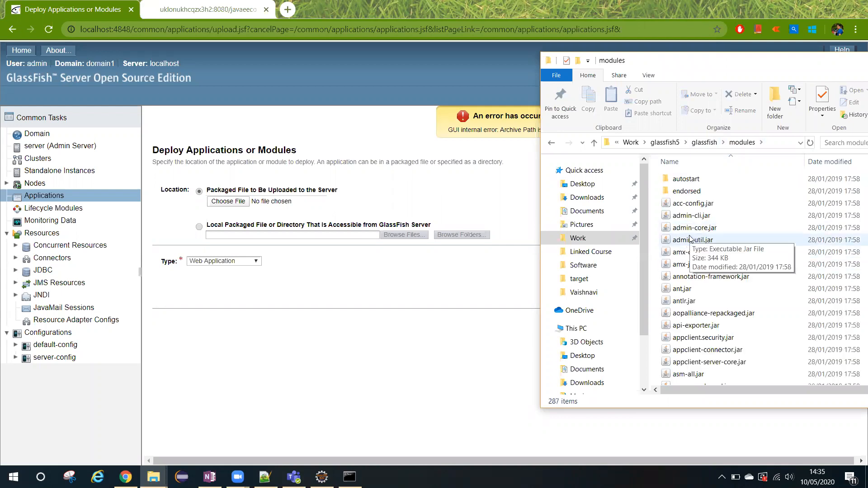
mouse_move(705, 286)
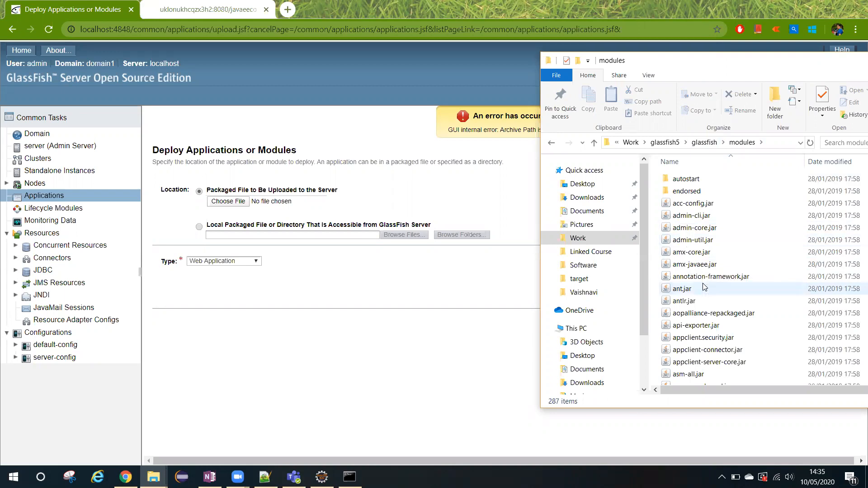
scroll(down, 3)
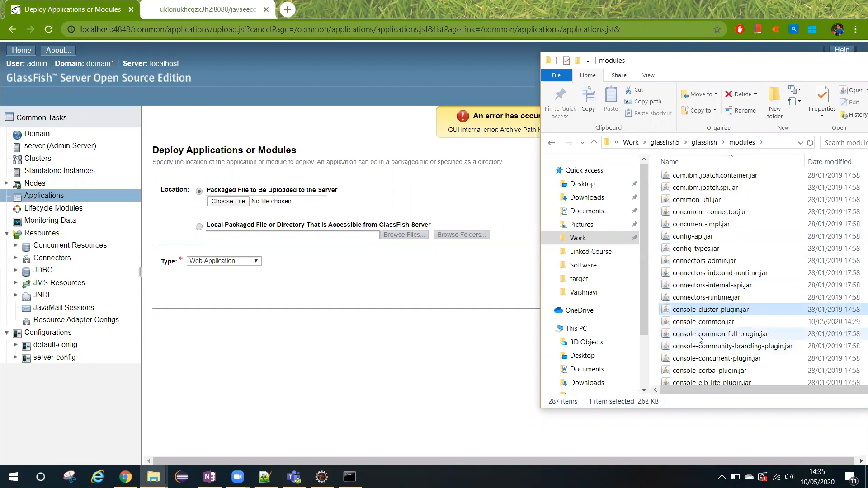
click(702, 321)
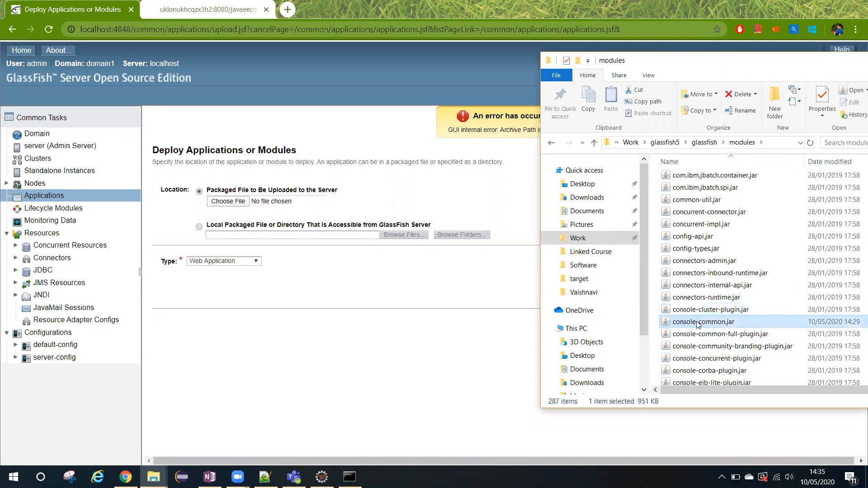
mouse_move(694, 323)
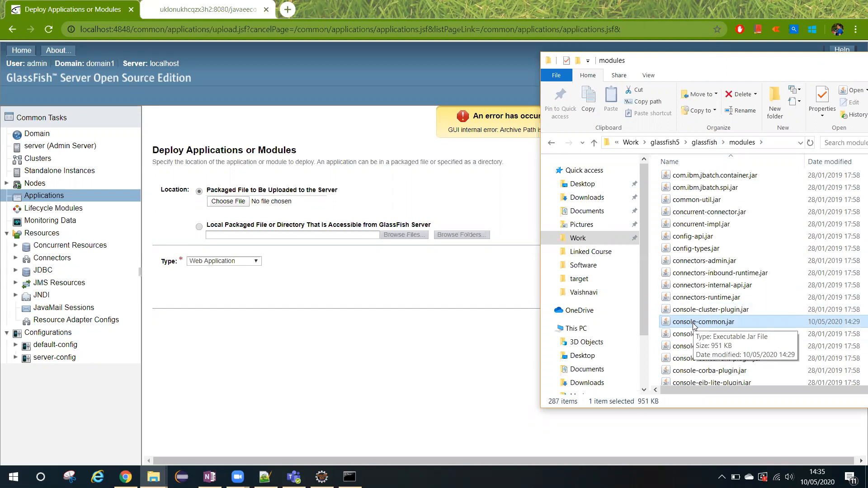
mouse_move(685, 324)
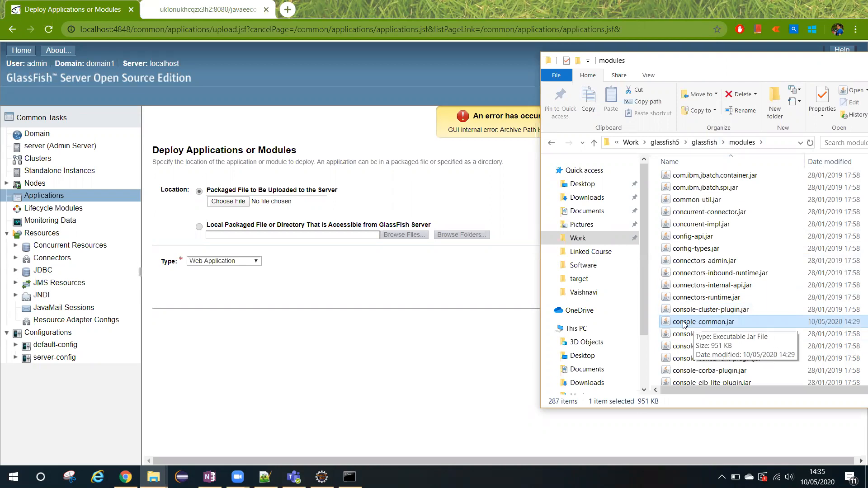
right_click(703, 322)
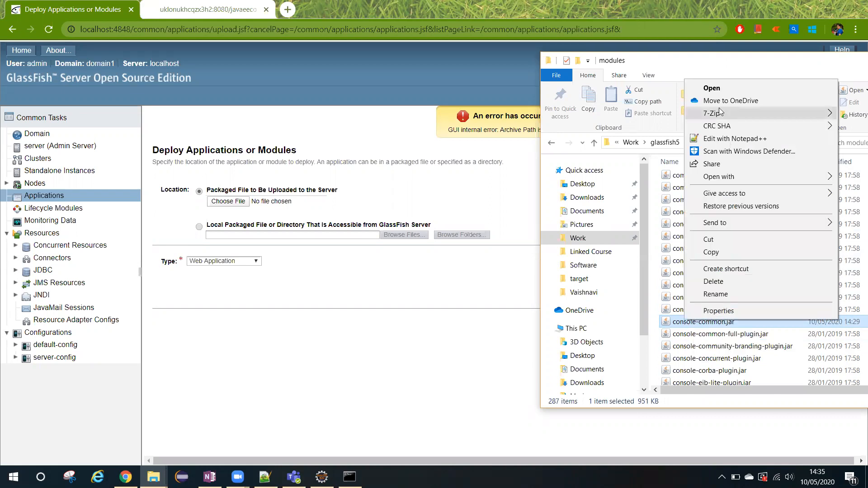
Step: Open console-common.jar in 7-Zip and enter its applications folder
click(713, 113)
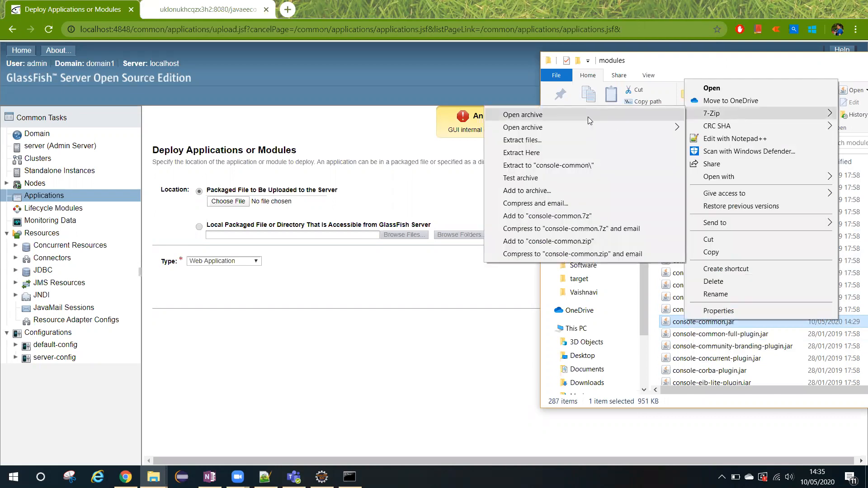
click(522, 115)
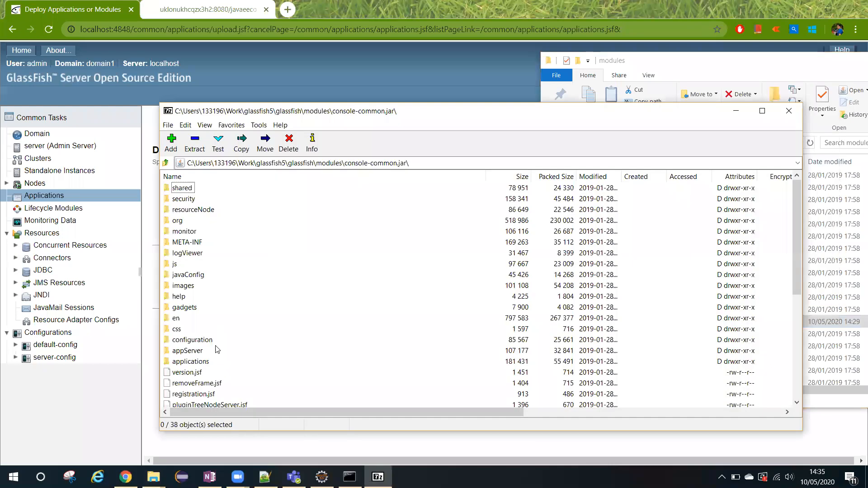
mouse_move(230, 306)
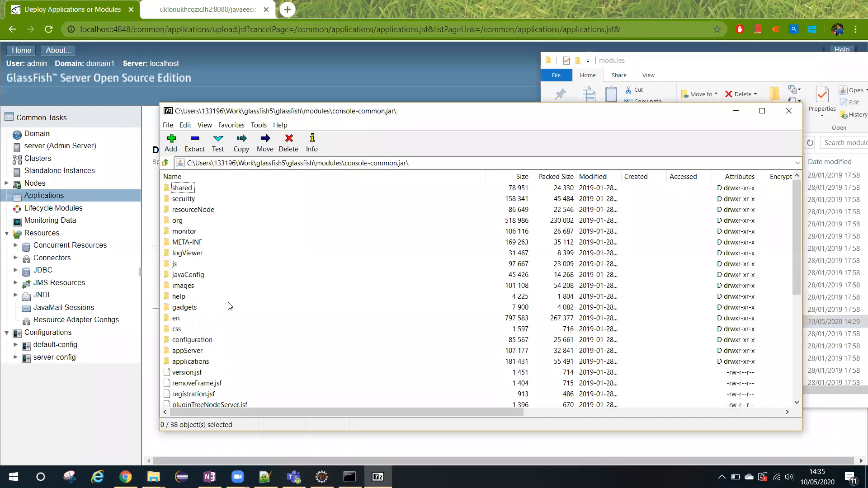
mouse_move(193, 367)
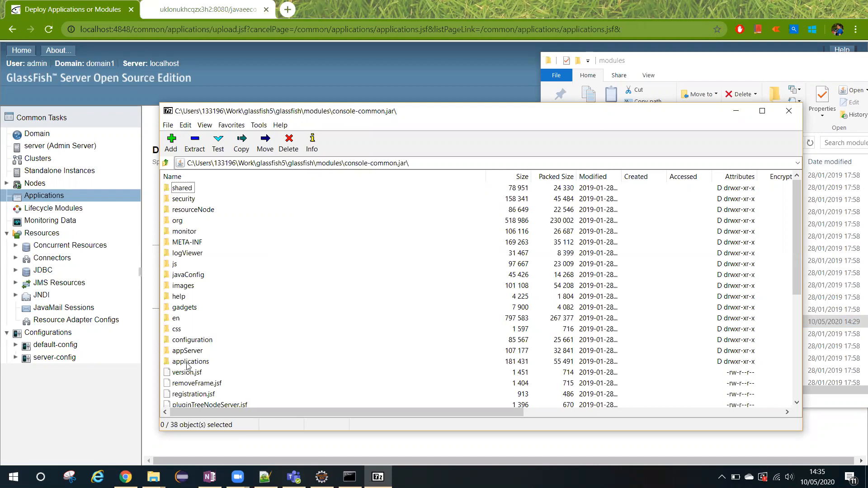
double_click(190, 362)
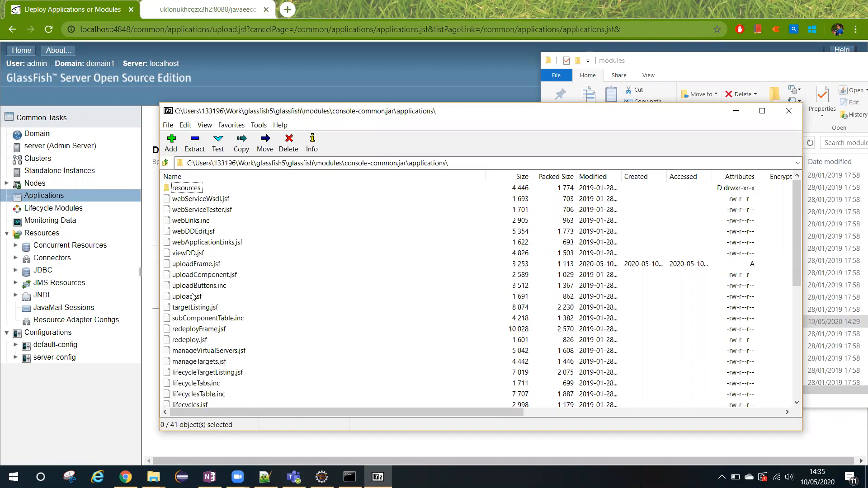
mouse_move(197, 266)
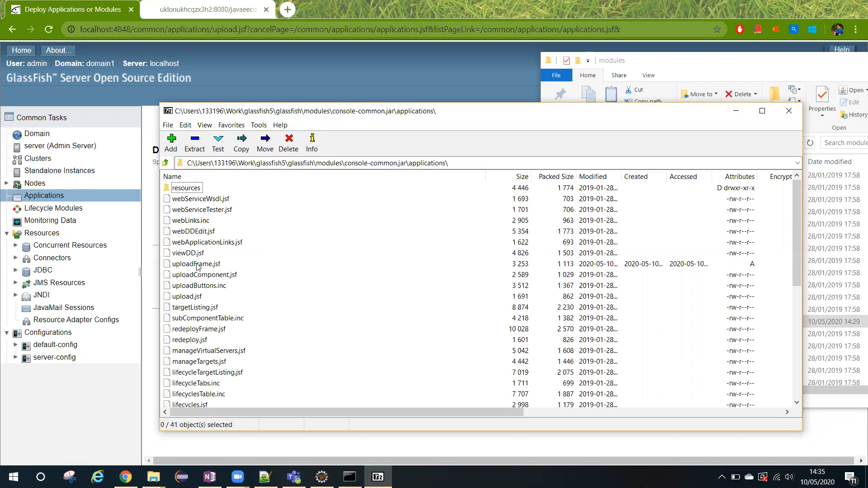
Step: Copy uploadFrame.jsf out of the archive into the modules folder
click(196, 264)
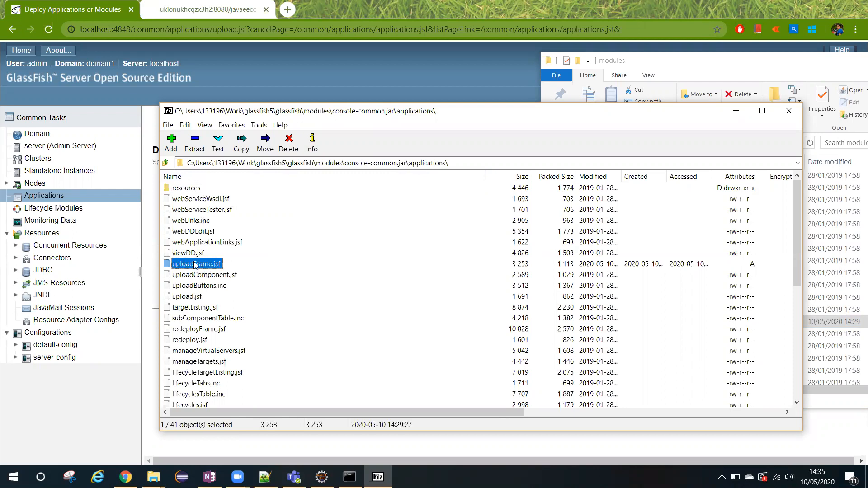
right_click(194, 264)
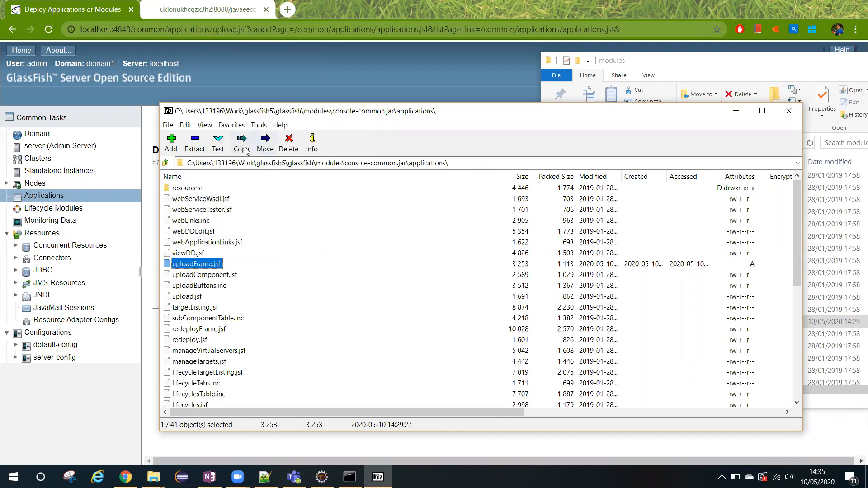
click(241, 141)
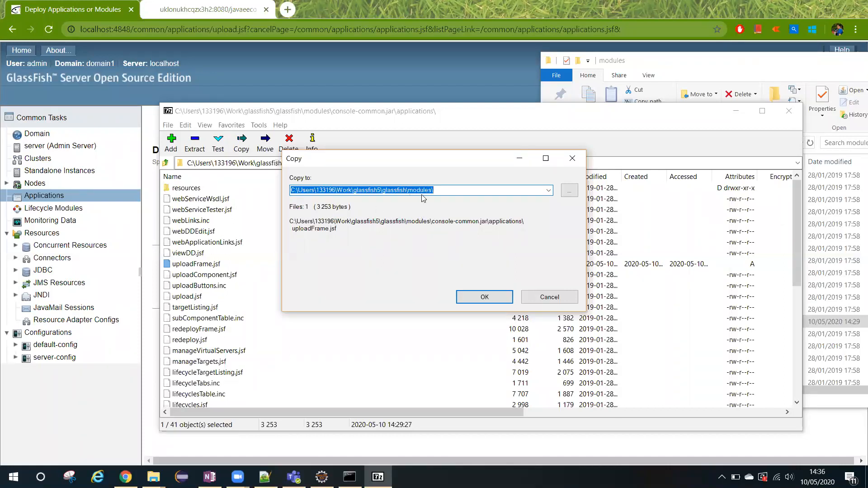
click(484, 296)
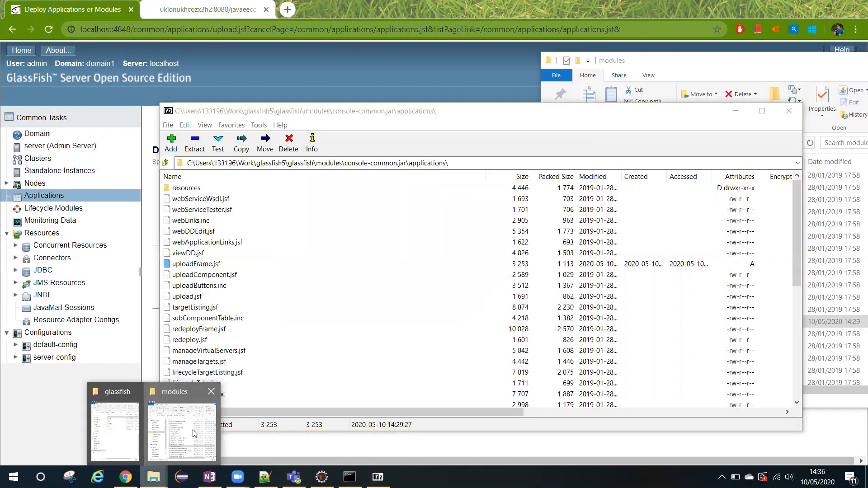
Step: In the modules folder, bring up the context menu for the extracted uploadFrame.jsf
click(181, 433)
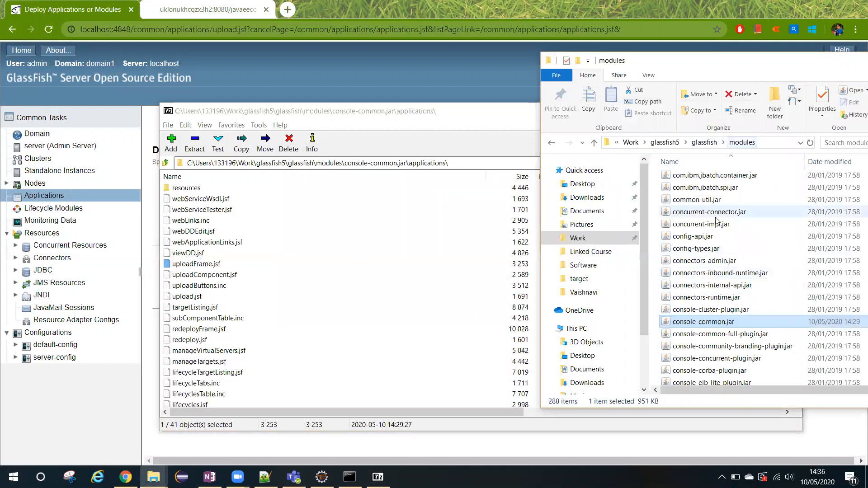
scroll(down, 3)
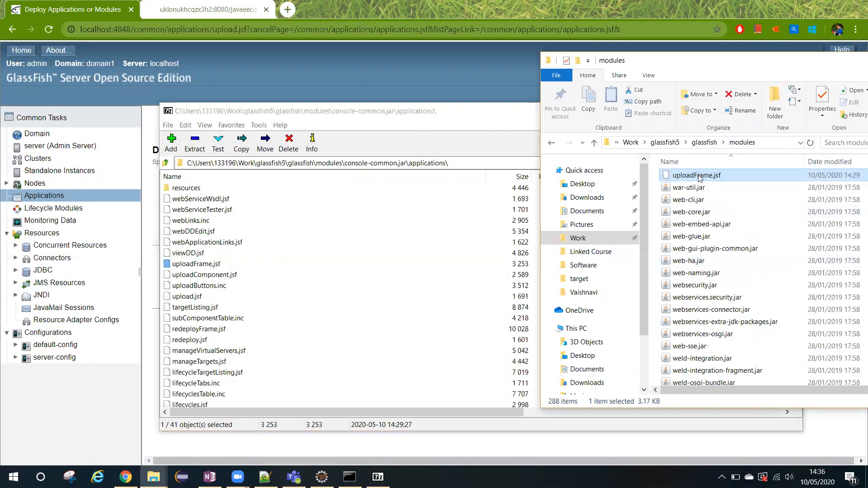
right_click(697, 176)
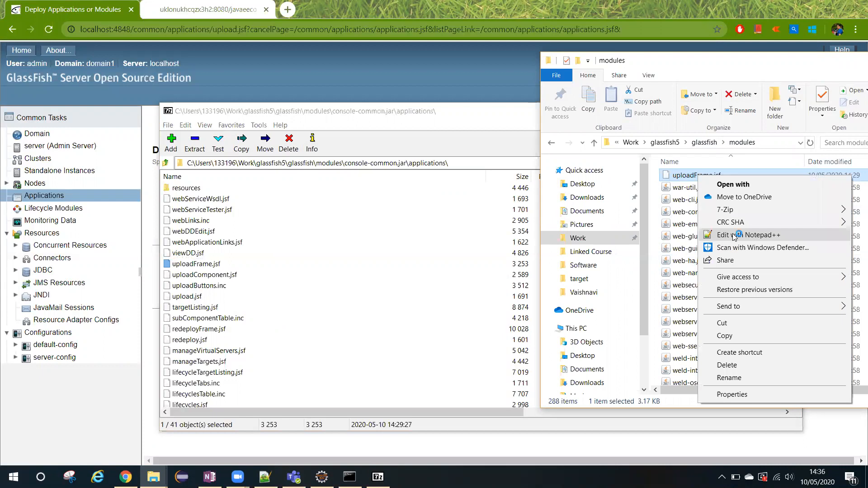
Step: Open uploadFrame.jsf in Notepad++ and find the sun:form tag
click(751, 235)
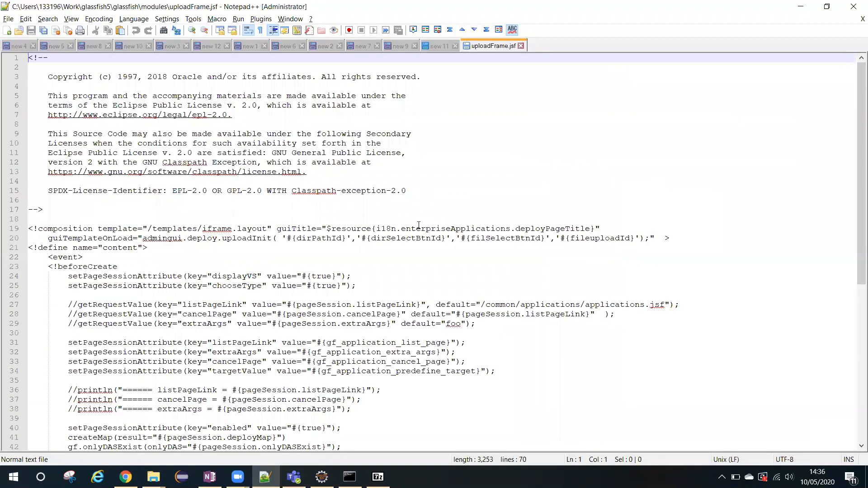
key(Ctrl+f)
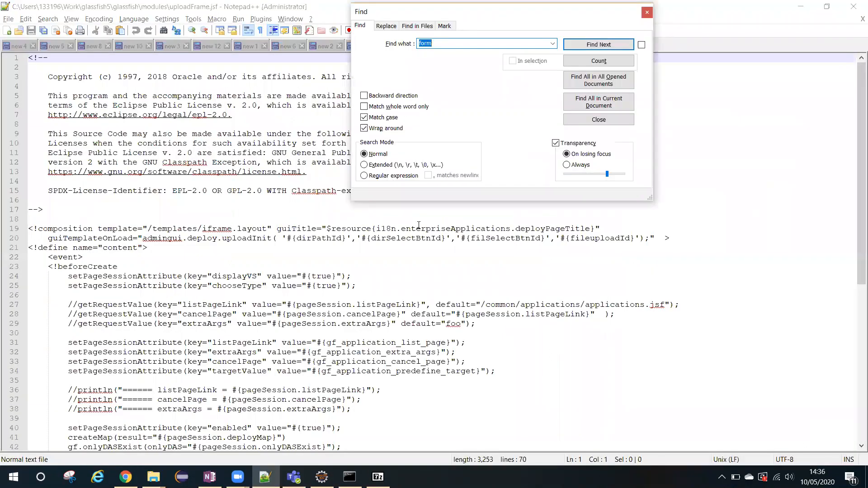
click(598, 44)
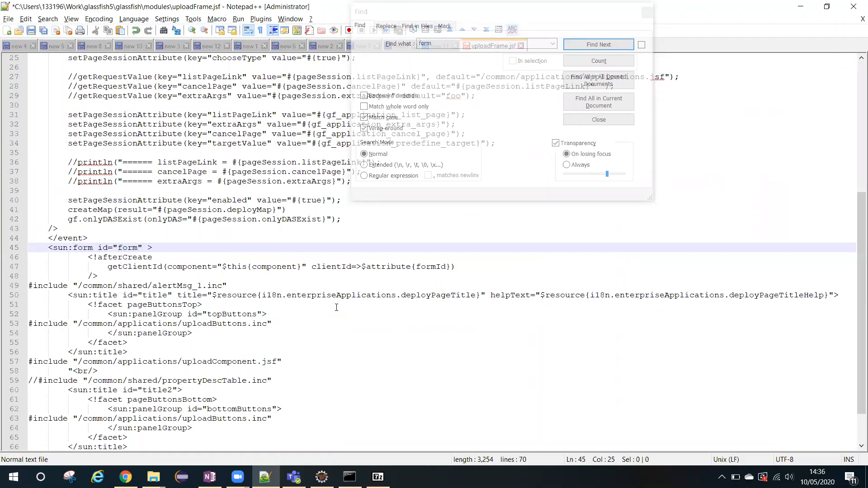
Step: Add enctype="multipart/form-data" to the sun:form tag, check it and save the file
text(enc)
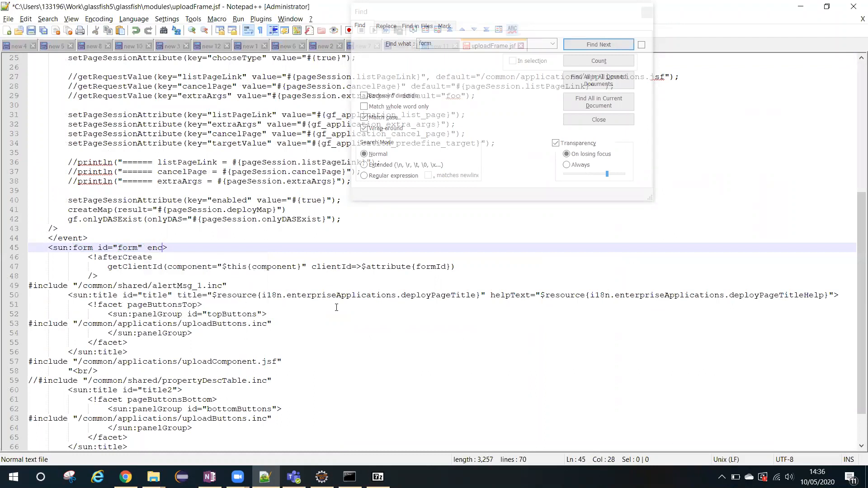
text(t)
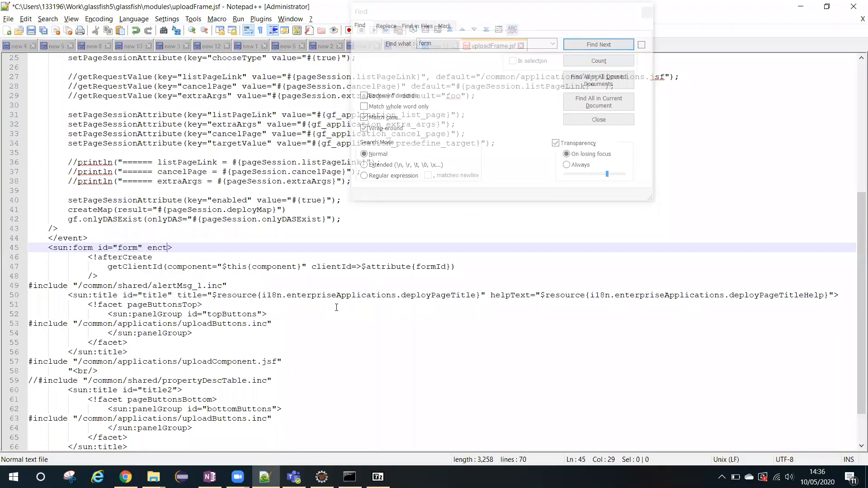
text(ype=)
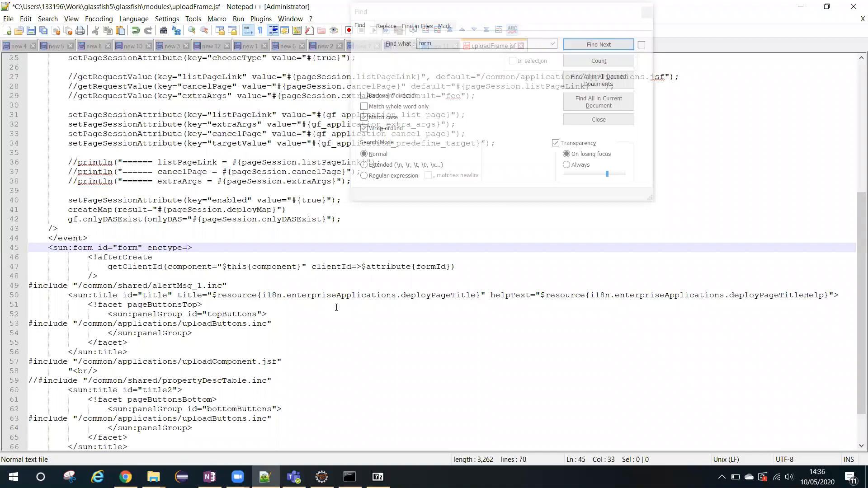
text(m")
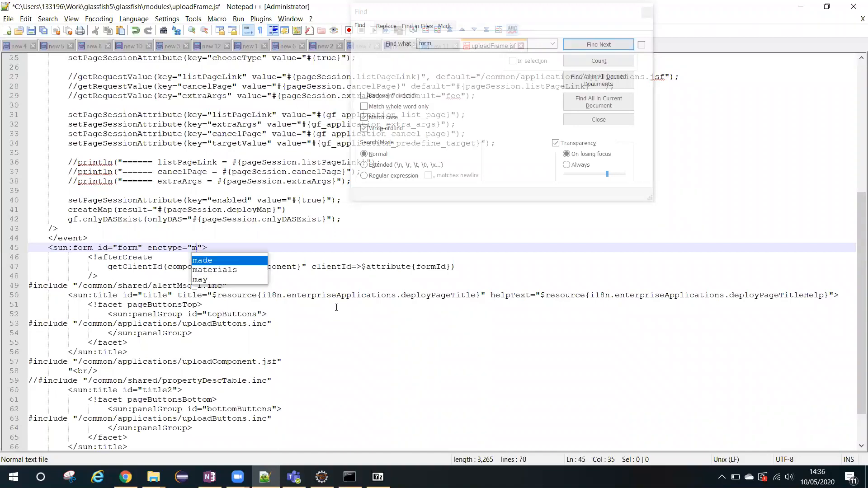
text(ultipart/)
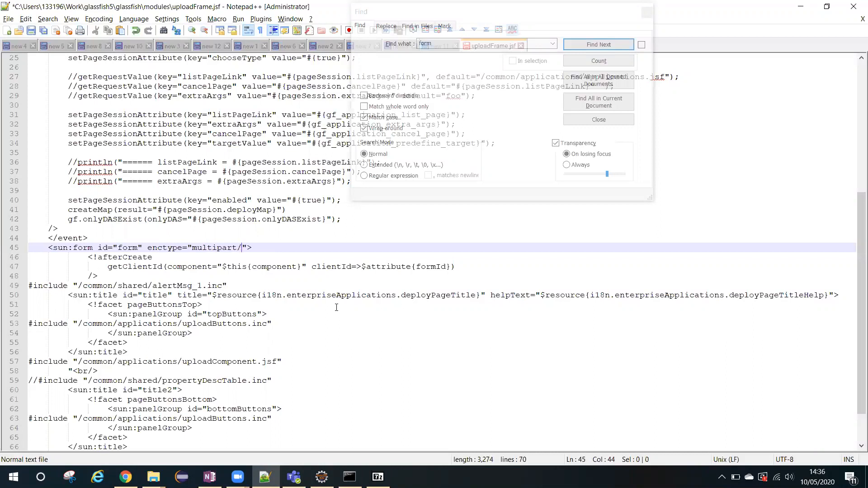
text(for)
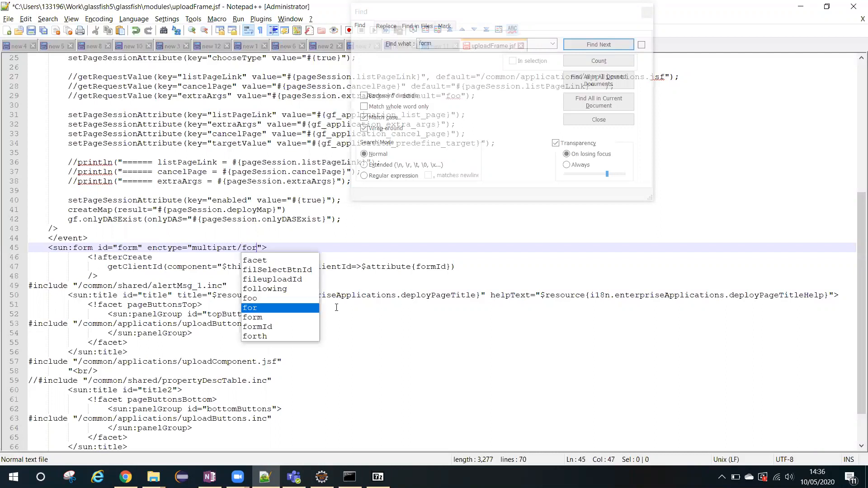
text(m-data)
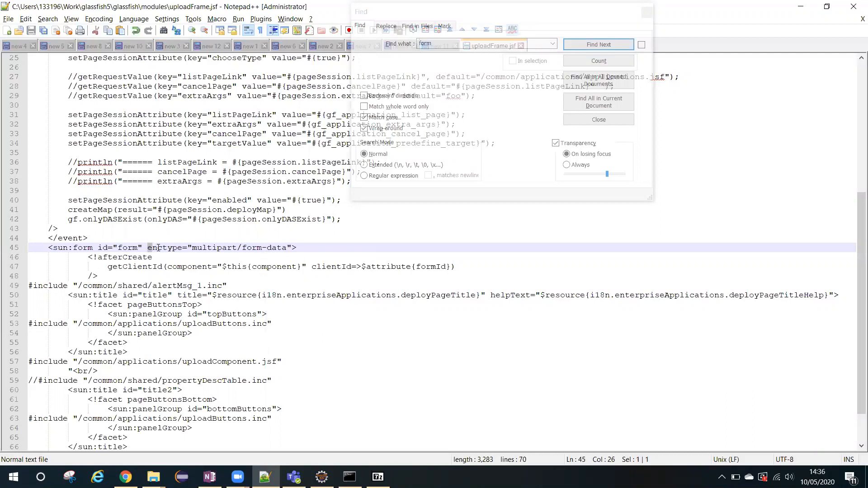
double_click(165, 248)
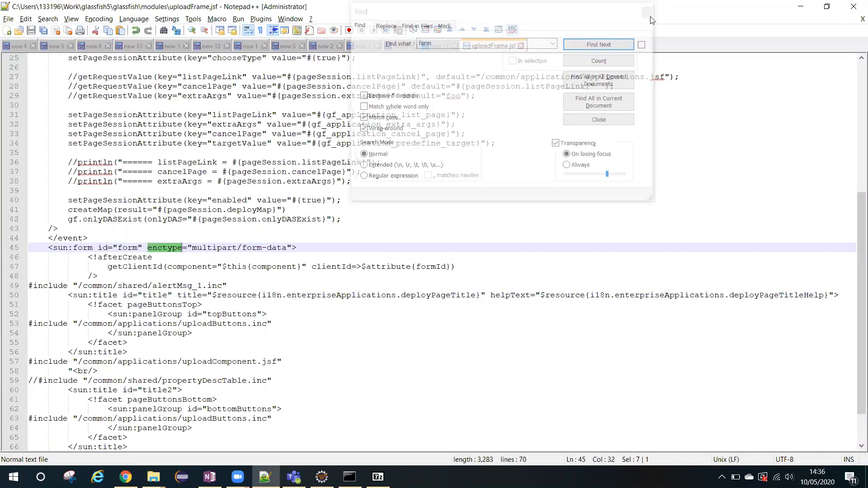
click(598, 119)
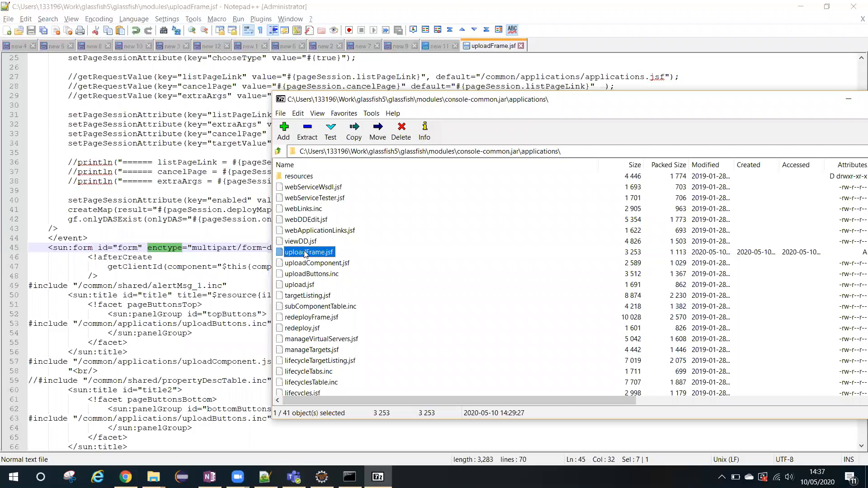
mouse_move(401, 131)
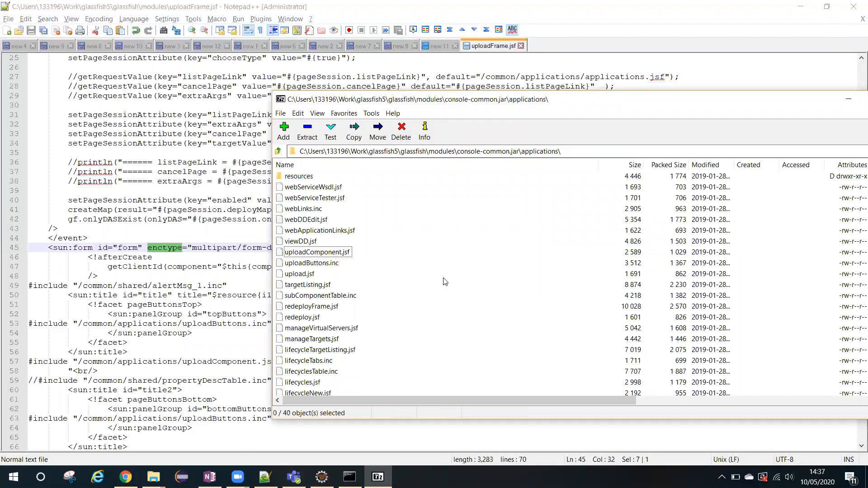
mouse_move(152, 476)
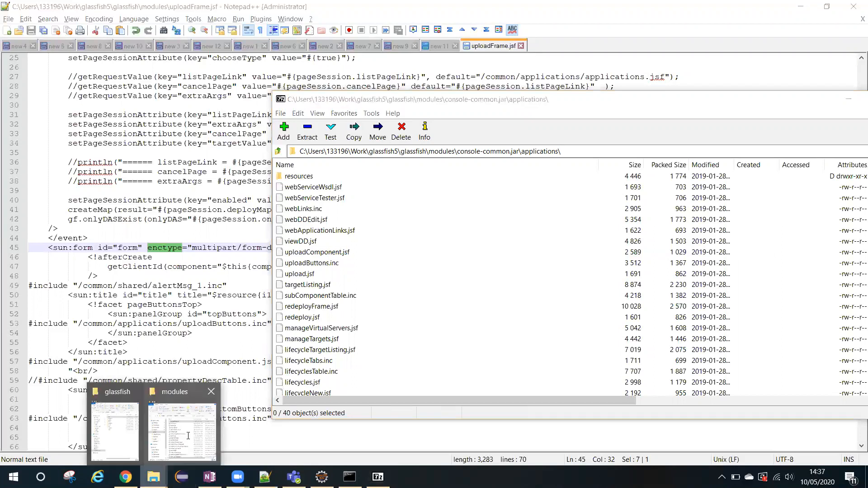
Step: Replace uploadFrame.jsf inside console-common.jar with the edited copy and open the archived file in Notepad
click(180, 427)
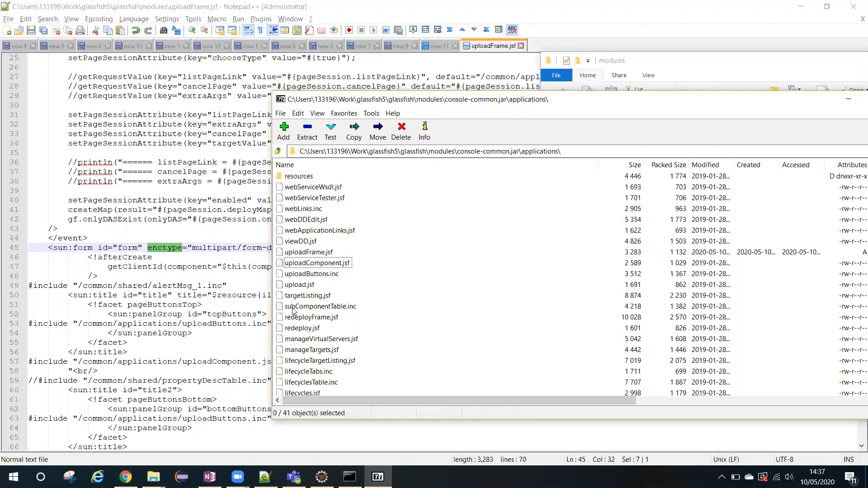
mouse_move(316, 285)
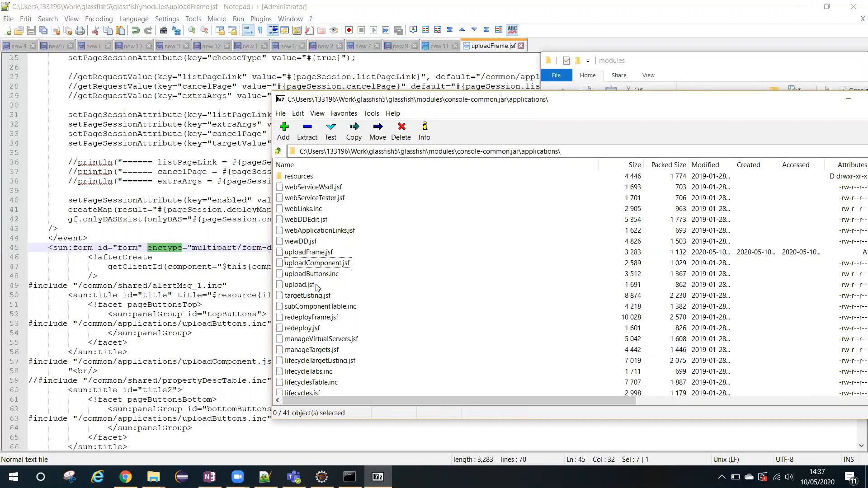
mouse_move(360, 309)
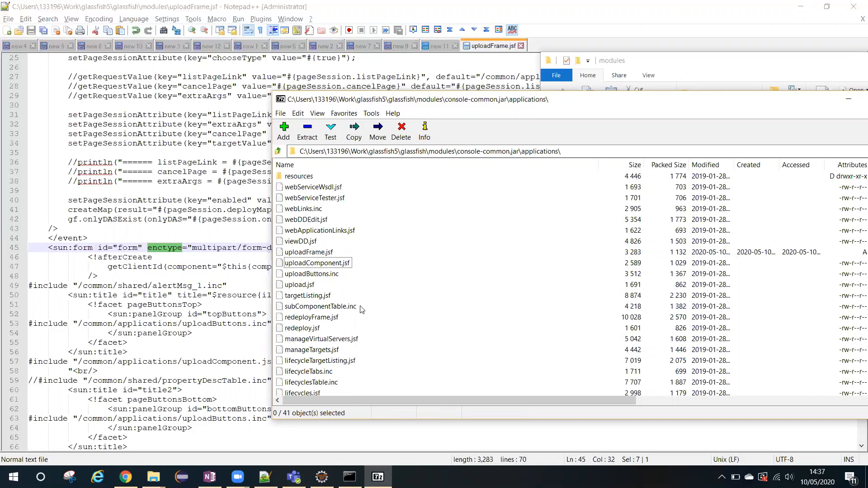
mouse_move(331, 279)
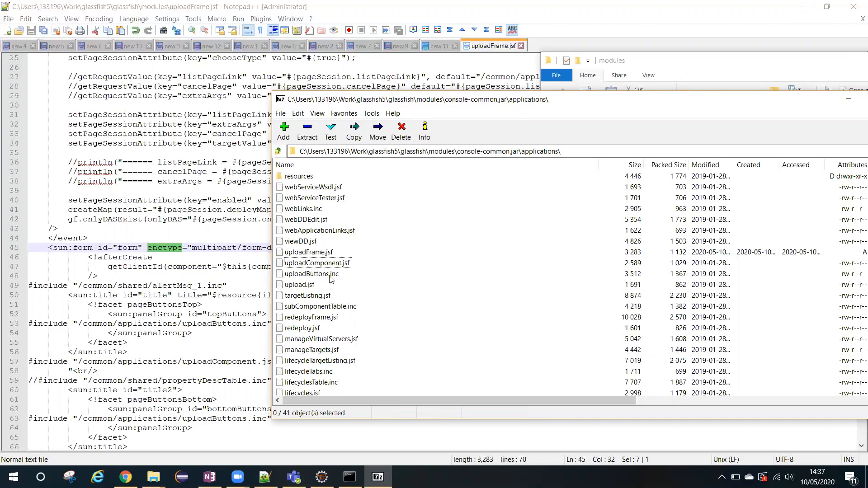
mouse_move(300, 251)
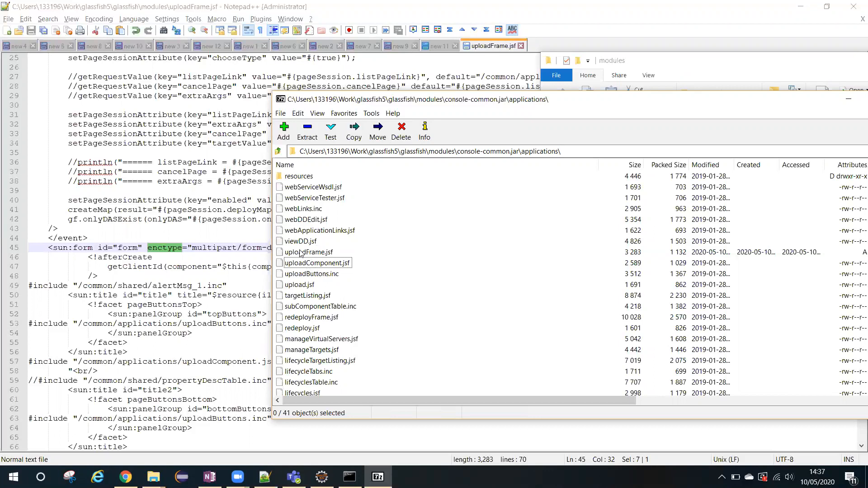
right_click(308, 251)
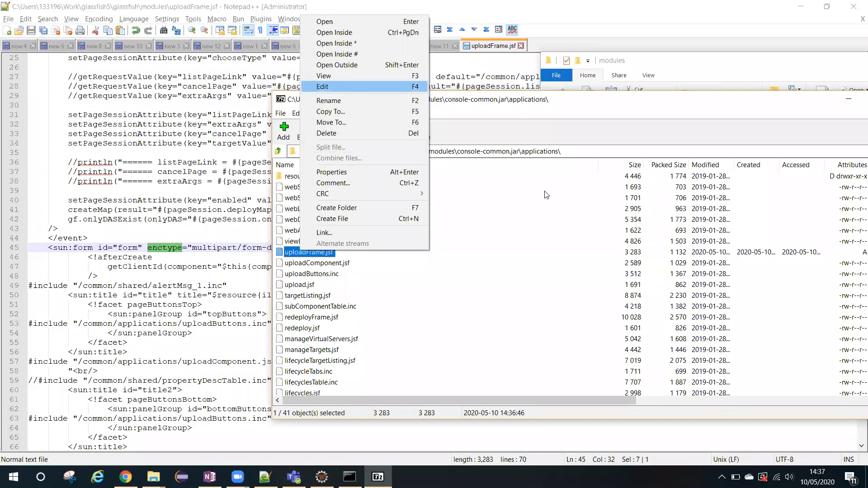
click(323, 87)
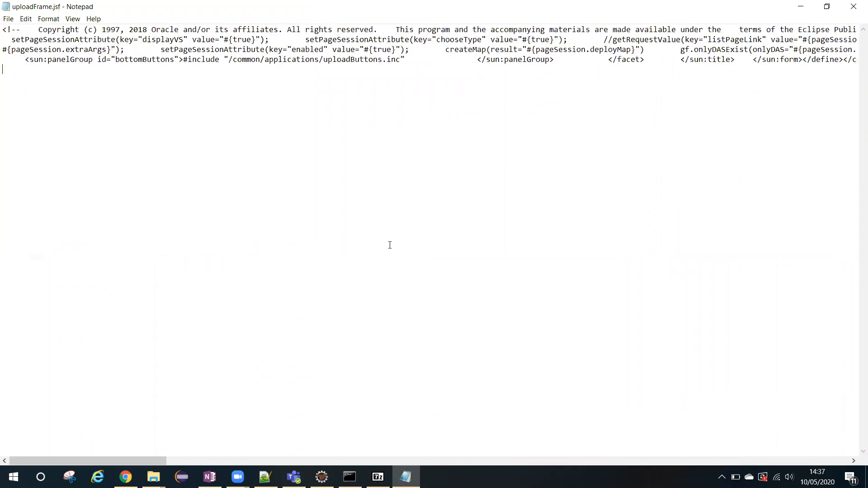
Step: Search the archived uploadFrame.jsf for 'form' to confirm the enctype edit is present
click(218, 118)
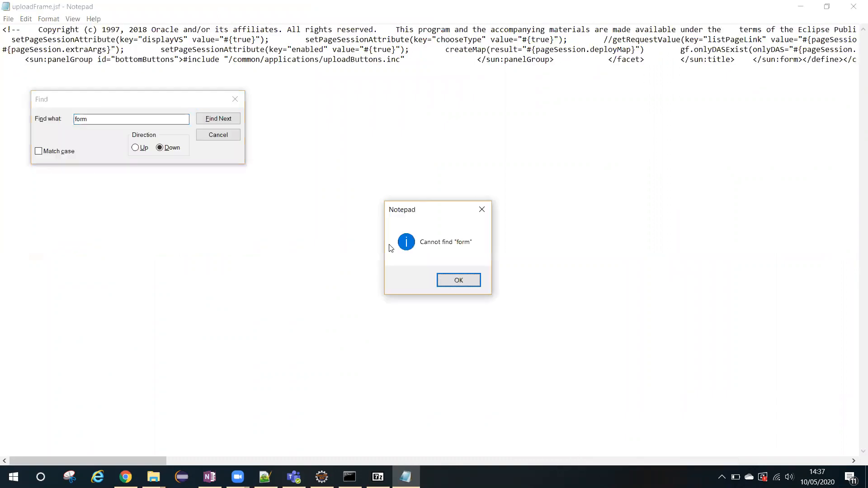
click(458, 280)
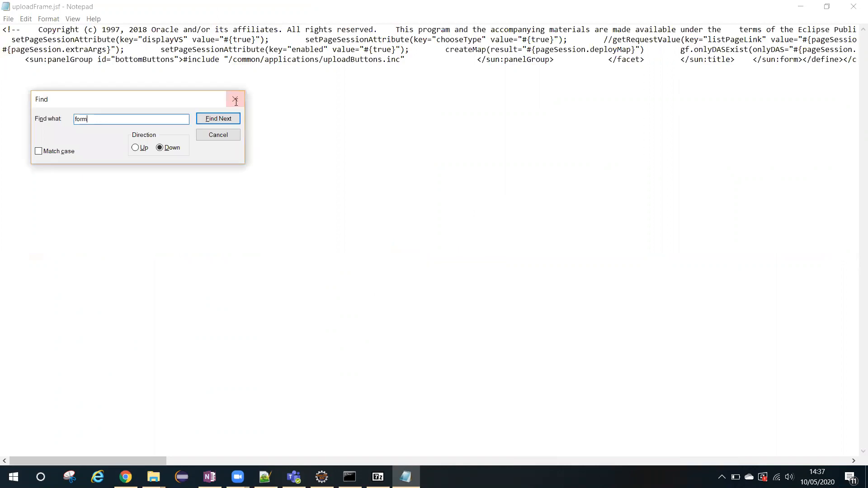
click(218, 119)
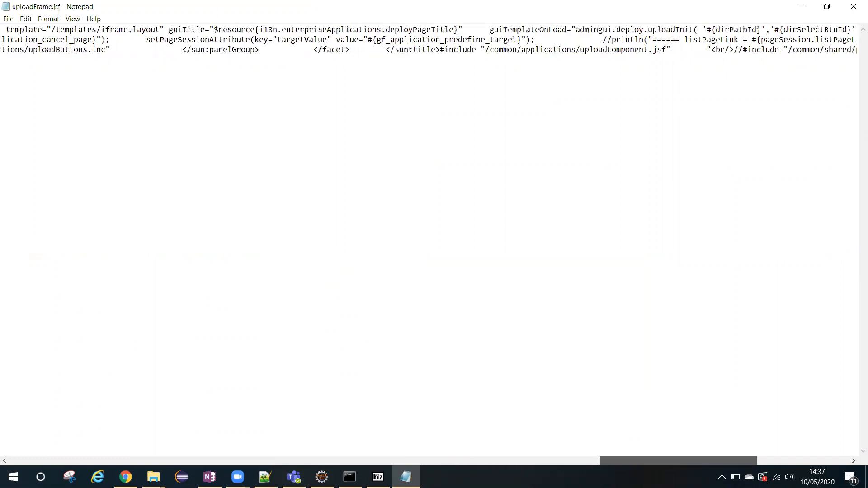
scroll(right, 3)
text(form)
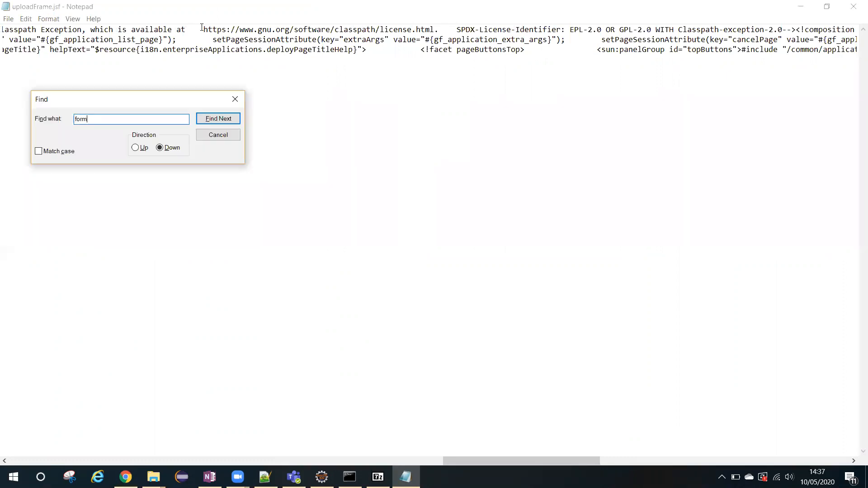
click(218, 118)
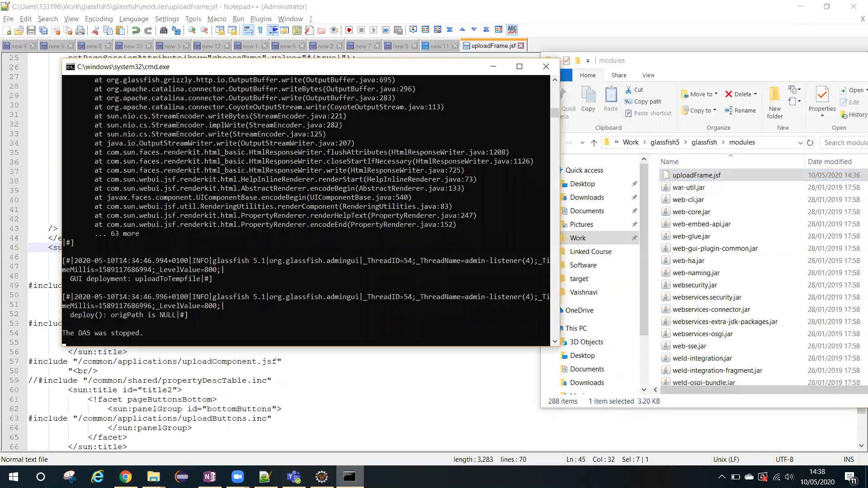
Step: Stop the GlassFish server with Ctrl+C and close its console window
key(Ctrl+c)
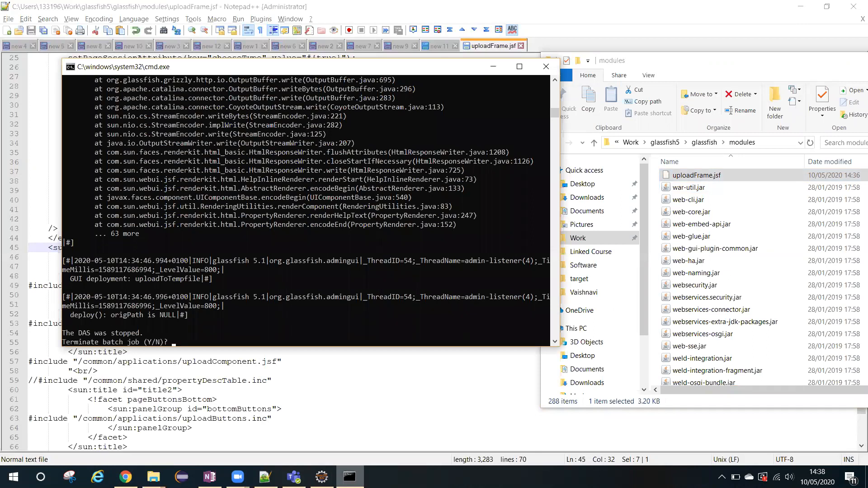
click(546, 67)
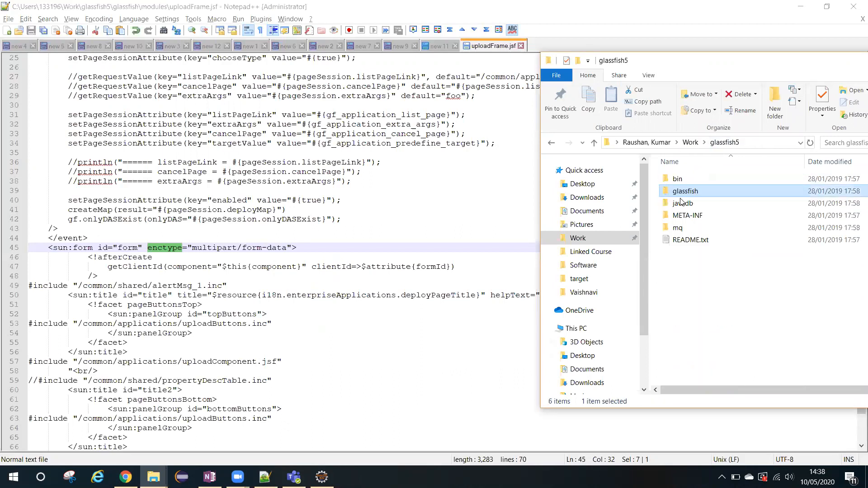
Step: Open glassfish\bin in the glassfish5 installation and select a file there
double_click(686, 190)
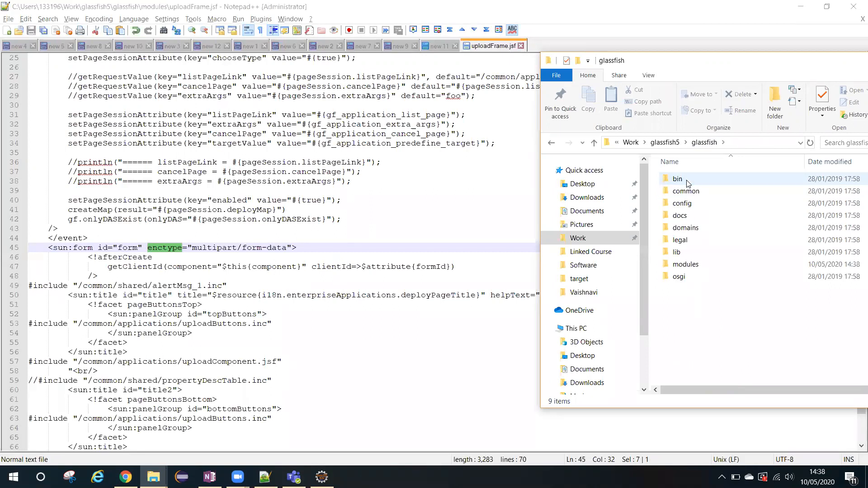
double_click(676, 178)
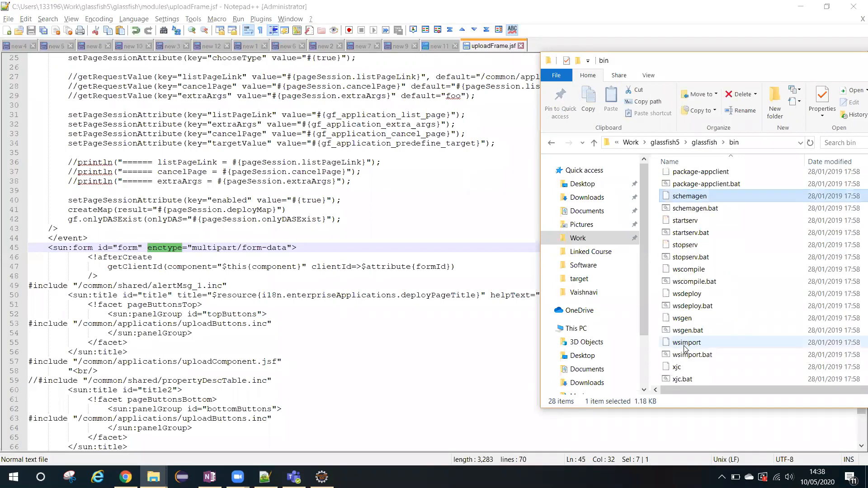
click(691, 233)
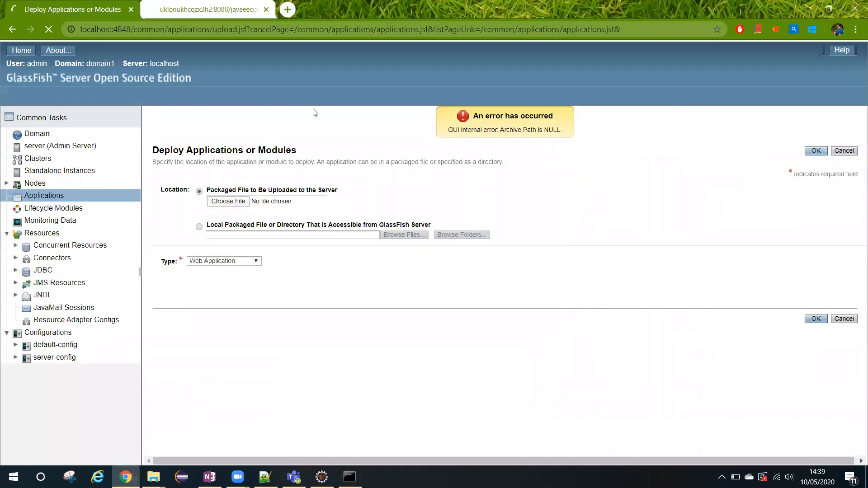
Step: Return from the 'Archive Path is NULL' error page to the Common Tasks home
click(332, 30)
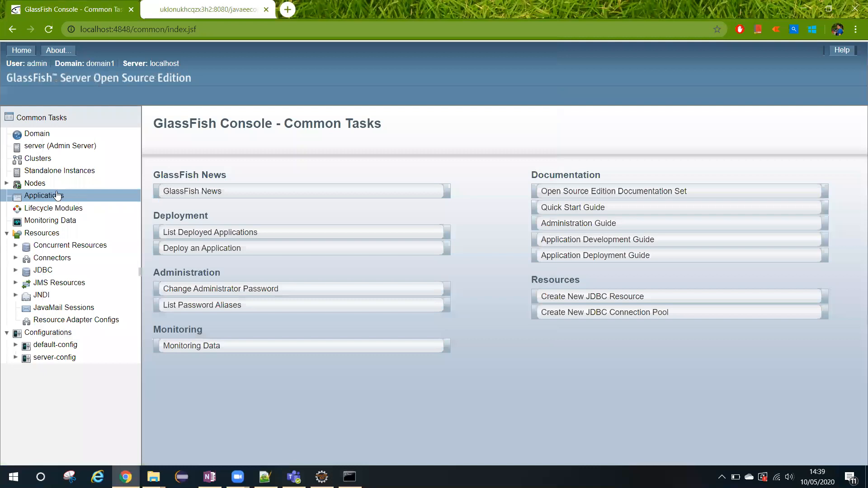
Step: Select javaeeconcurrency.war from the file browser as the archive to deploy and submit the deployment
click(44, 195)
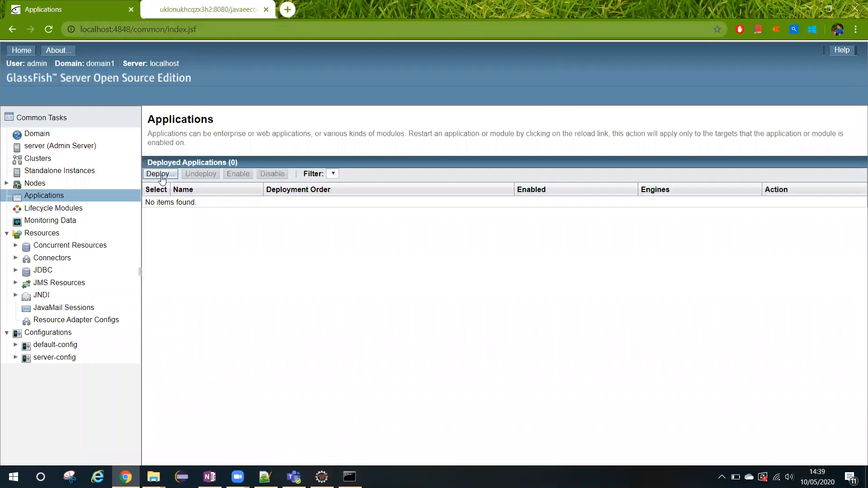
click(159, 174)
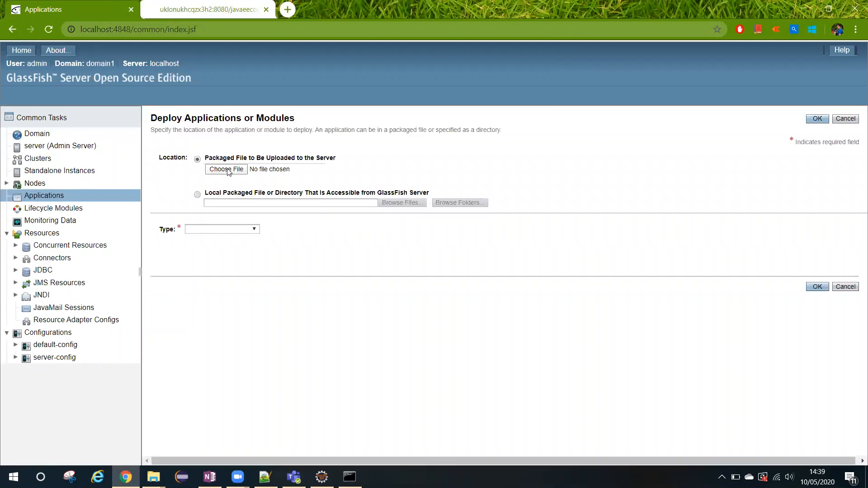
click(226, 169)
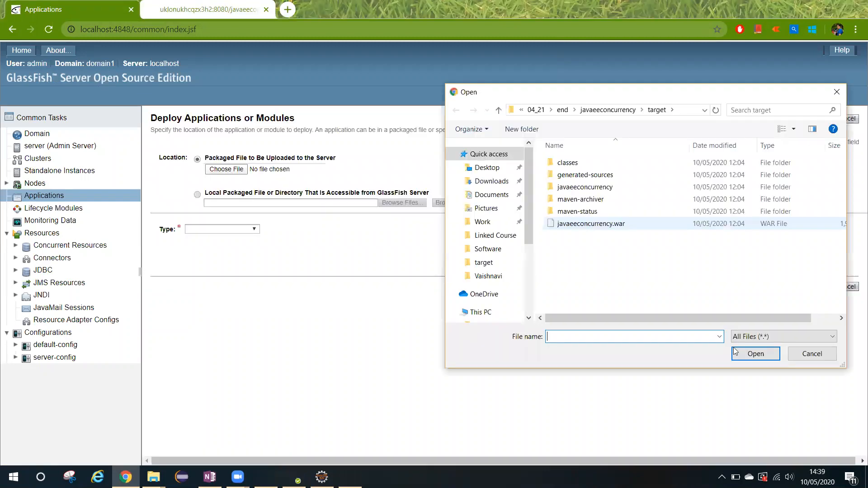
click(592, 223)
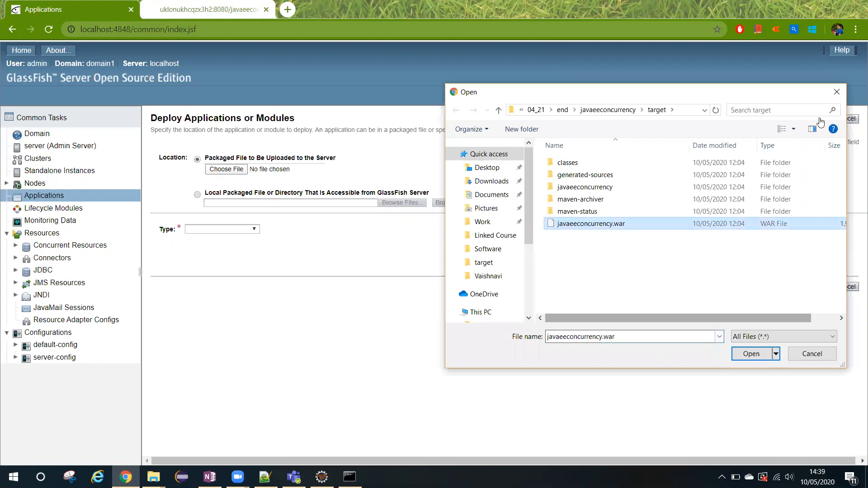
click(750, 354)
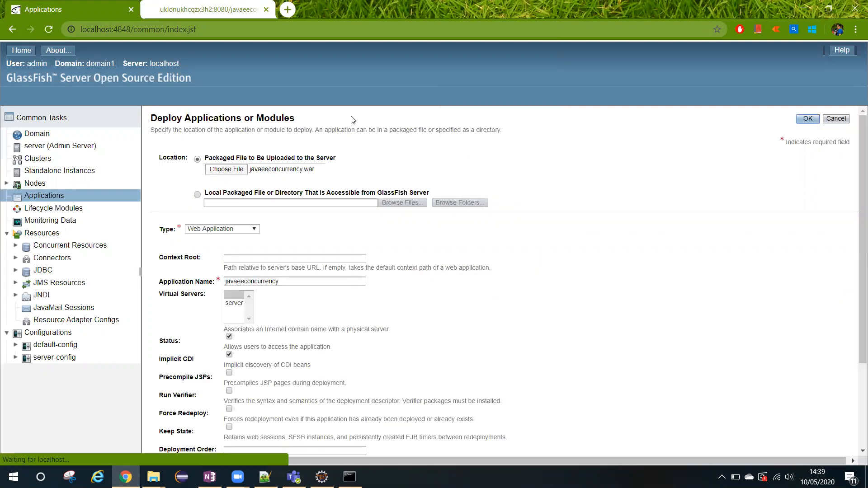
mouse_move(411, 151)
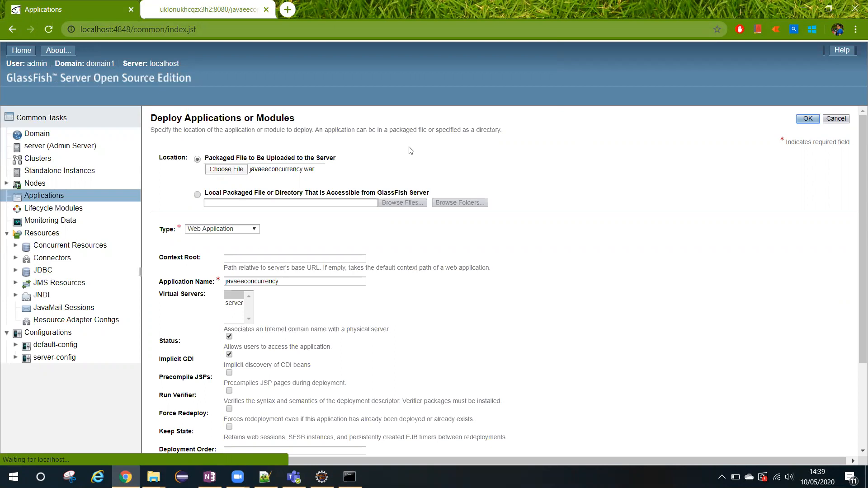
click(808, 119)
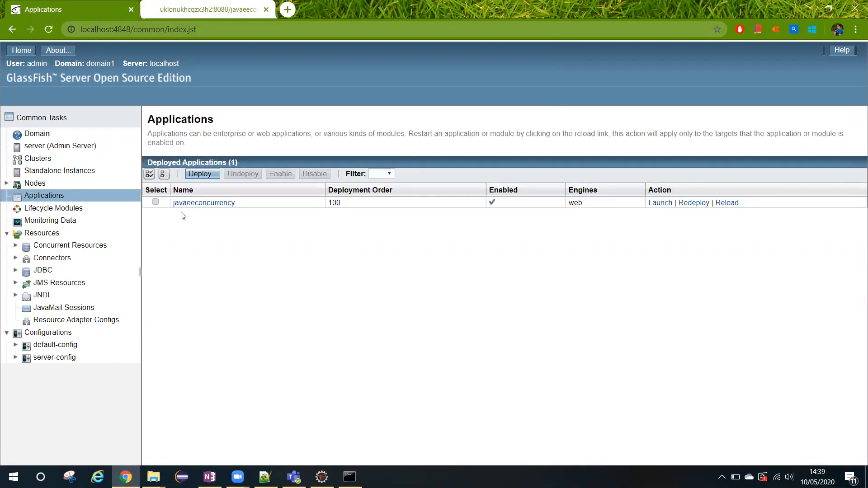
mouse_move(479, 227)
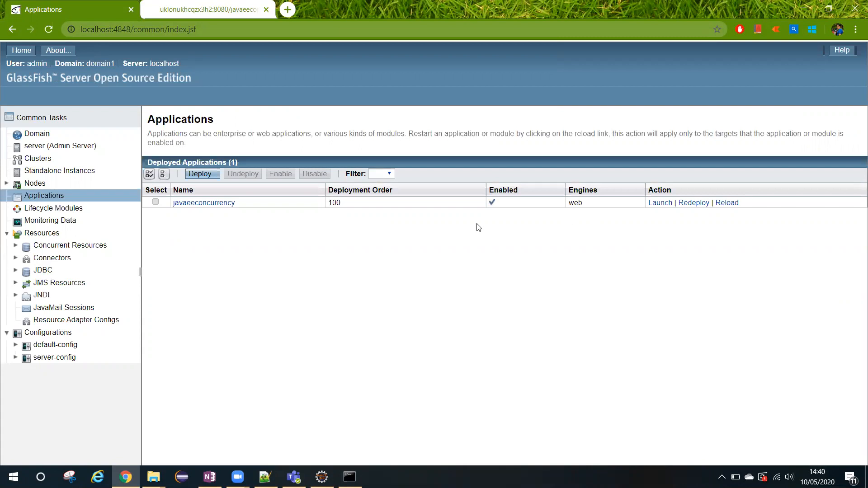
mouse_move(505, 227)
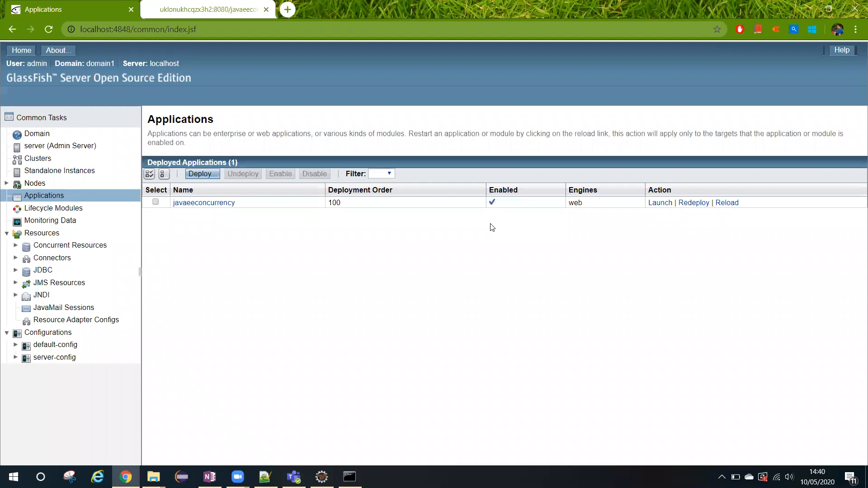
mouse_move(629, 214)
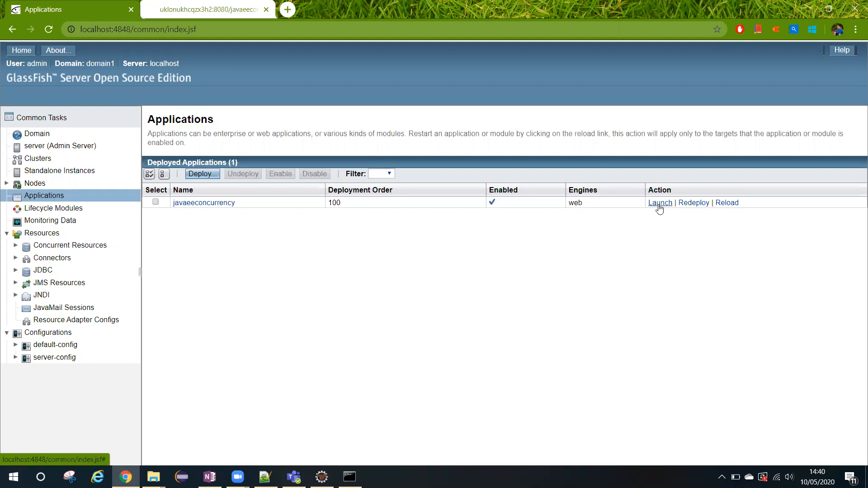
mouse_move(666, 209)
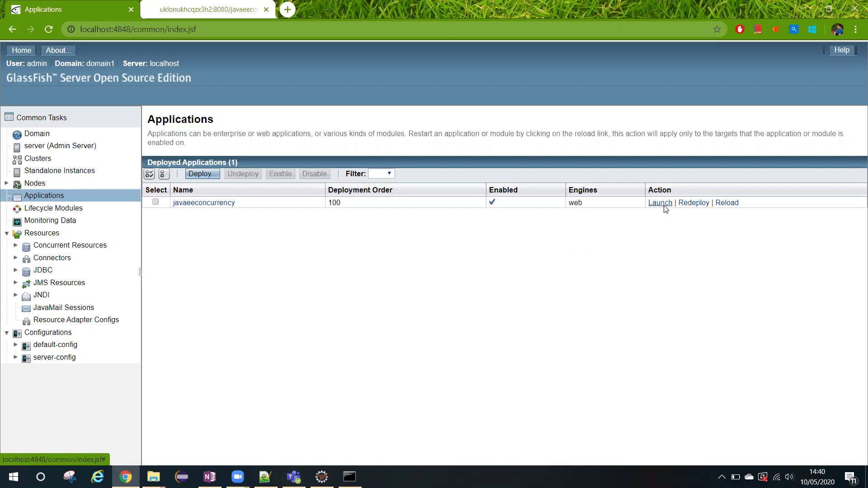
Step: Launch the deployed javaeeconcurrency application from its row, opening its URL in a new tab
click(660, 202)
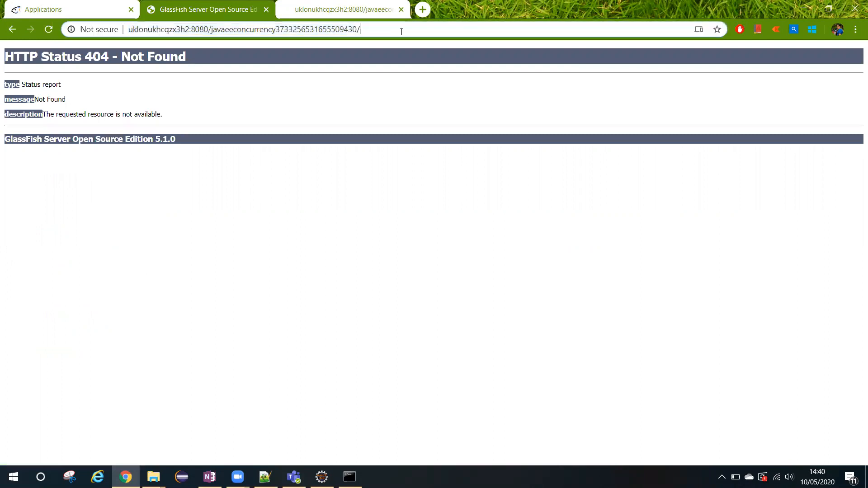
Step: Append 'resources/' to the javaeeconcurrency URL in the address bar without submitting
text(reso)
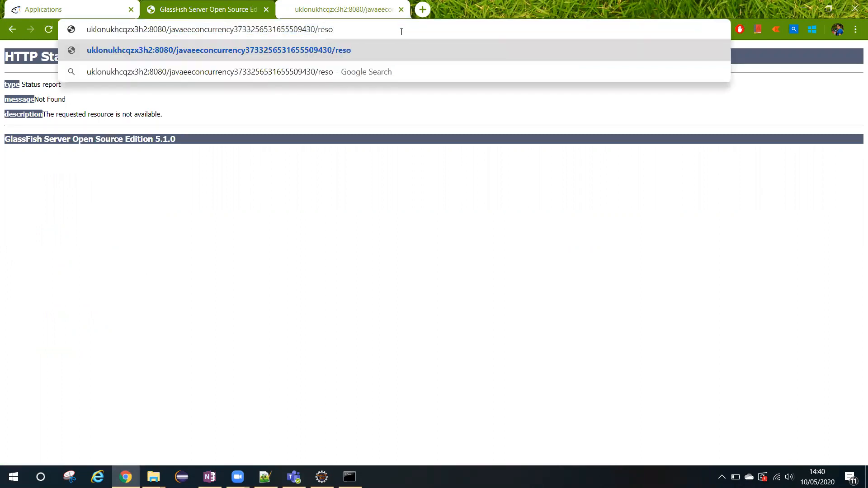
text(urces/)
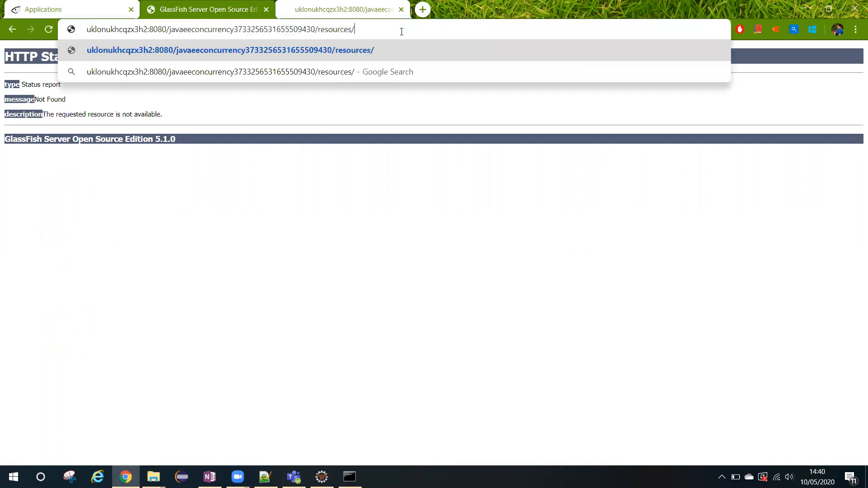